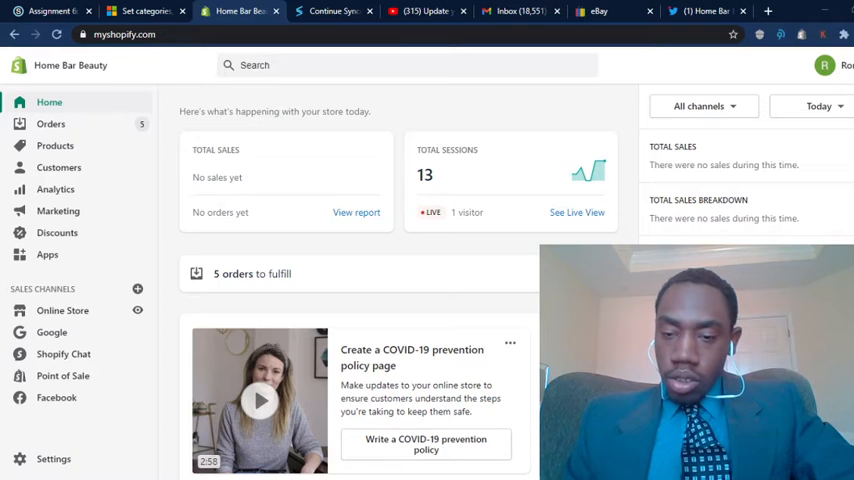
mouse_move(520, 164)
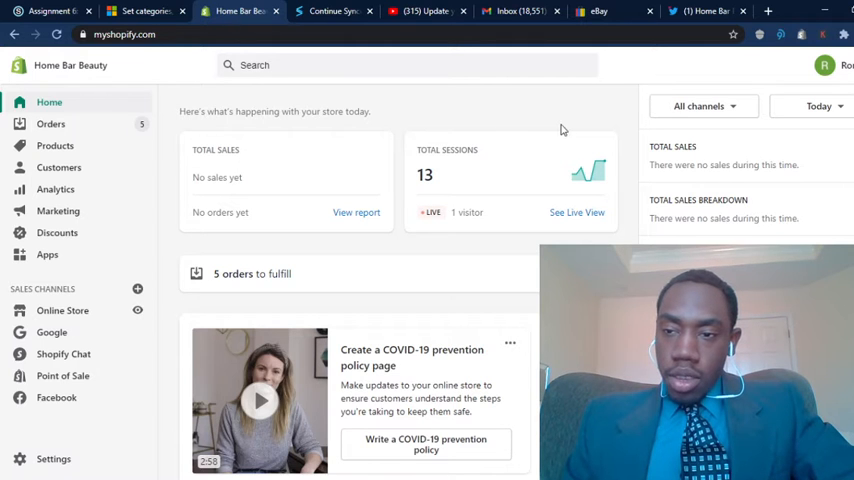
mouse_move(657, 140)
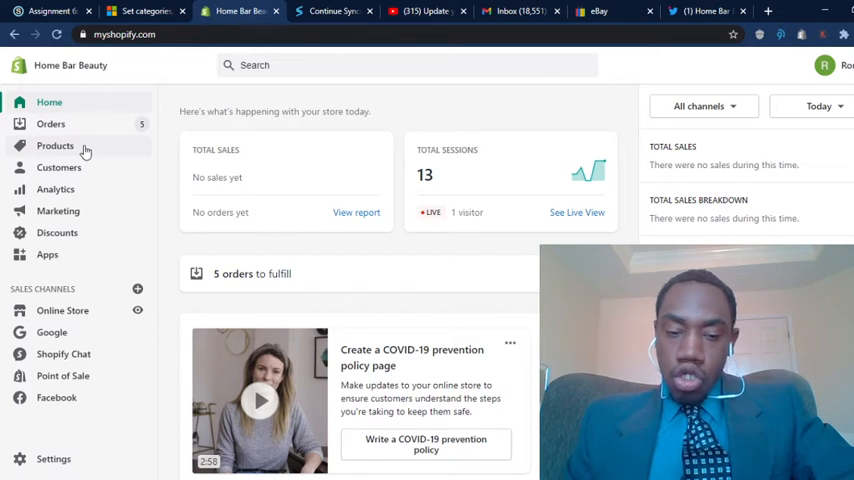
- Filter the Products list to vendor Butler, then switch to the Stock Sync tab
left_click(55, 145)
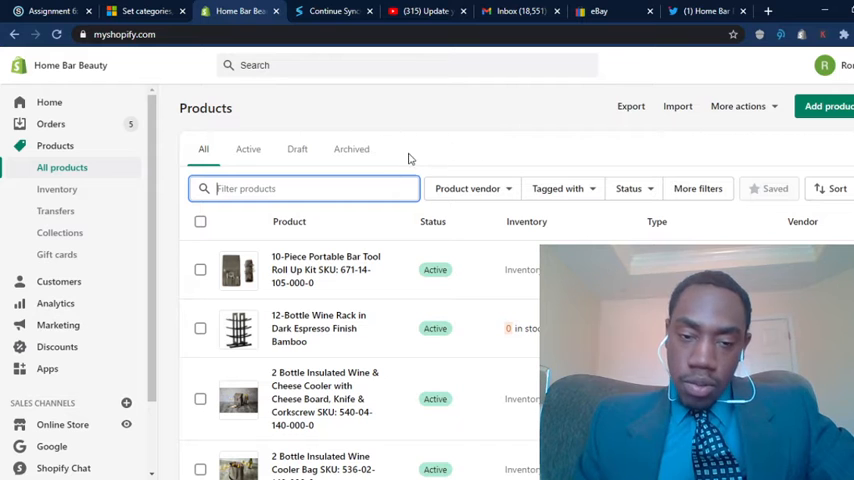
left_click(470, 188)
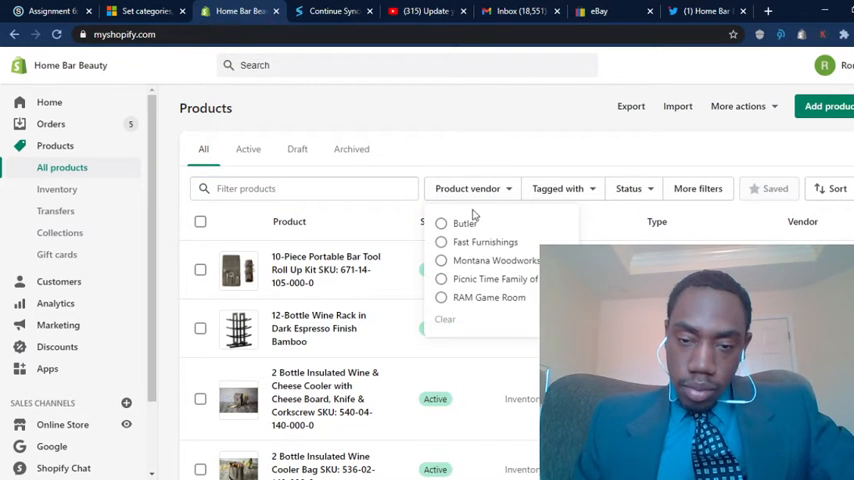
left_click(442, 223)
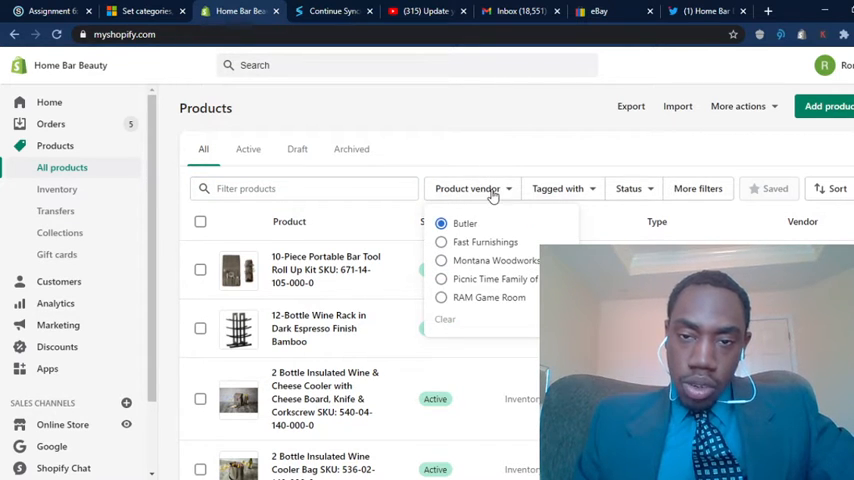
left_click(335, 11)
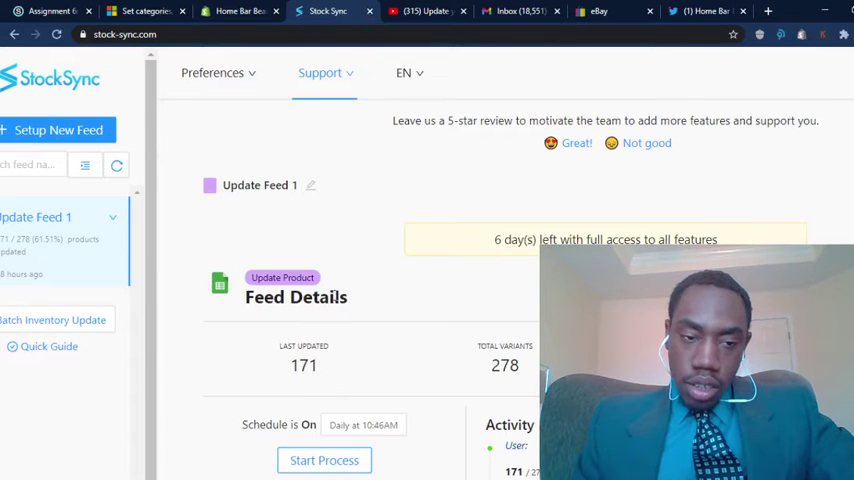
- Scroll down to Update Feed 1's feed details and activity log
scroll("down", 3)
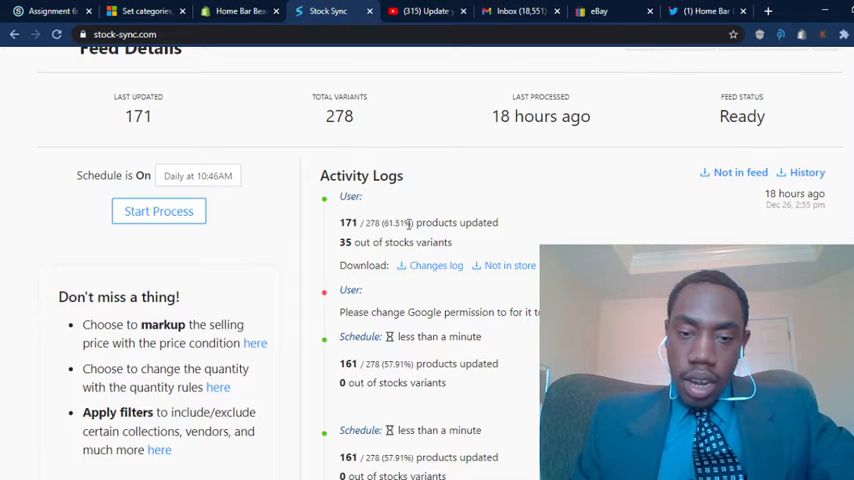
- Scroll through the Butler-filtered product stock levels and reopen the Product vendor dropdown
left_click(237, 15)
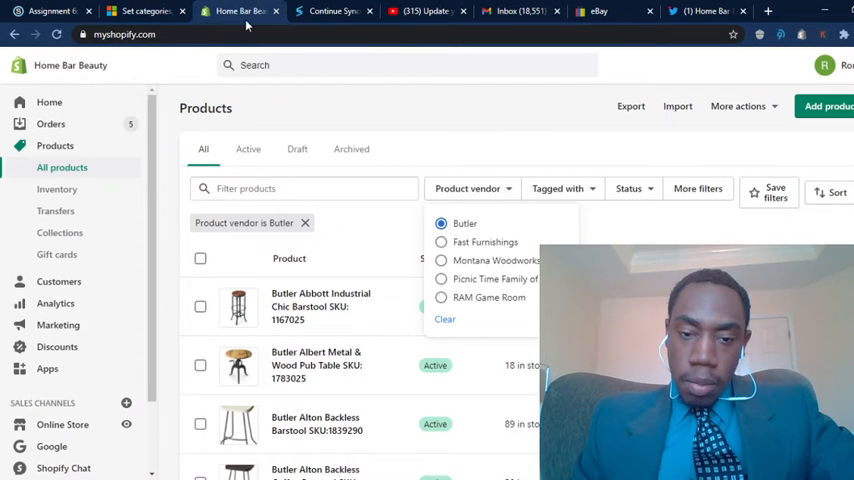
scroll("down", 3)
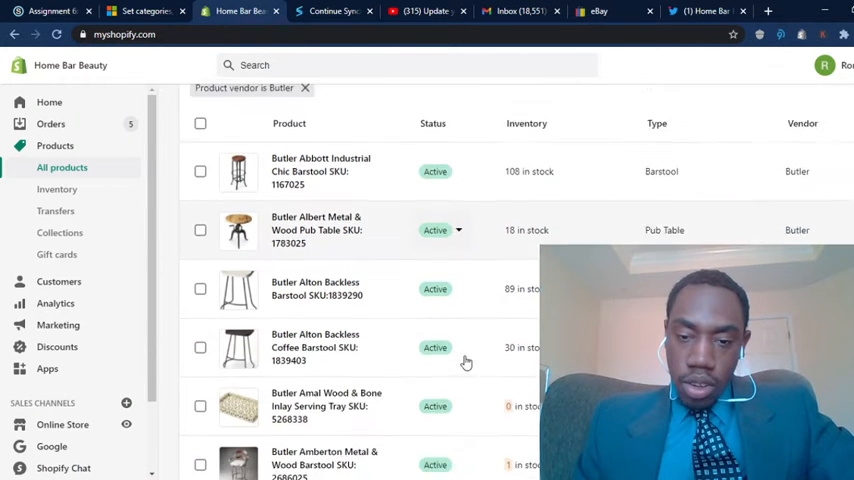
scroll("down", 3)
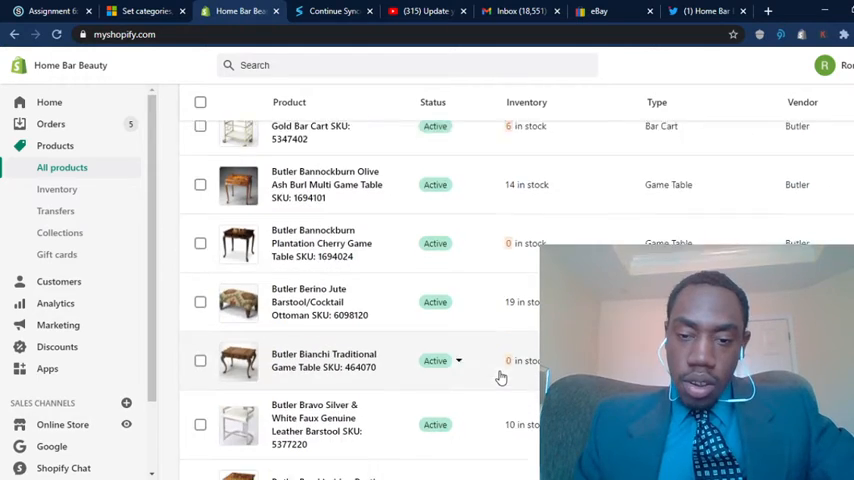
scroll("down", 3)
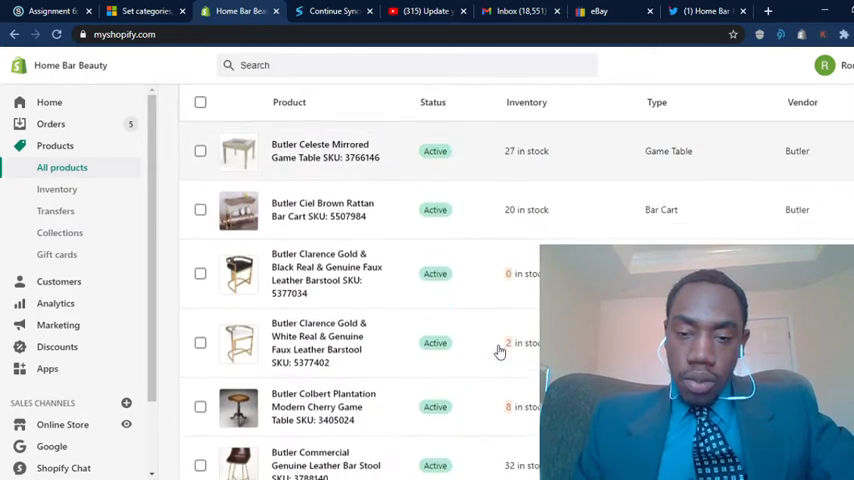
scroll("down", 3)
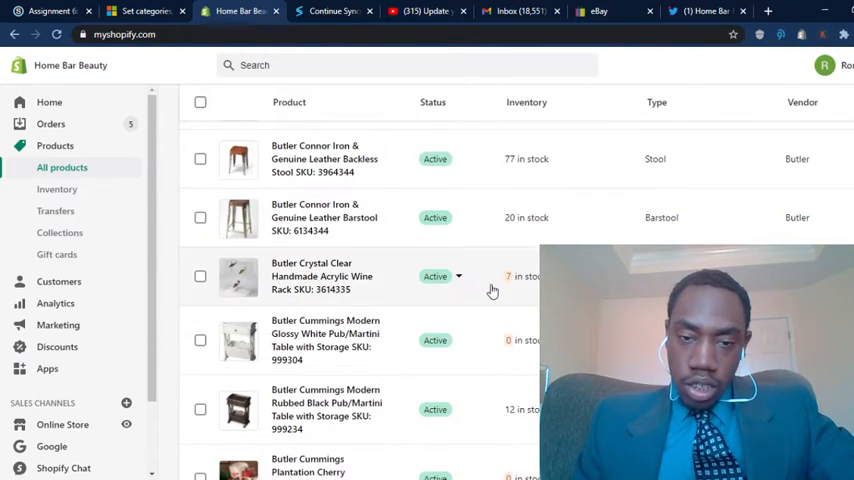
scroll("down", 3)
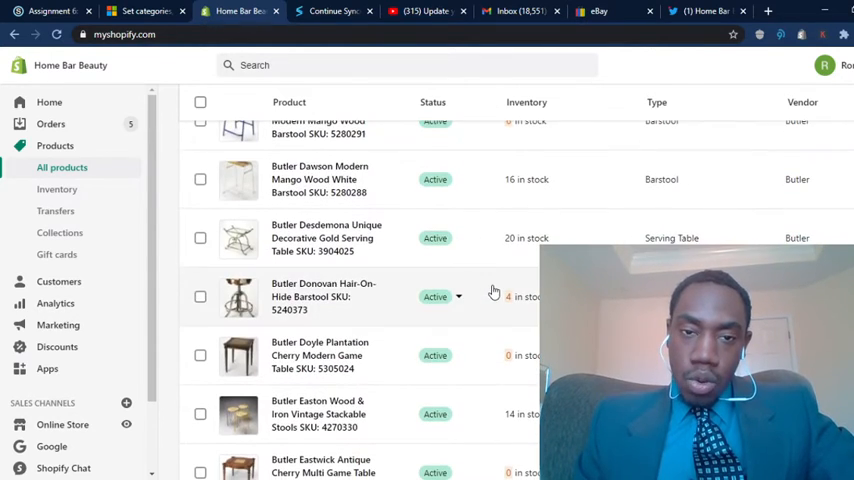
scroll("down", 3)
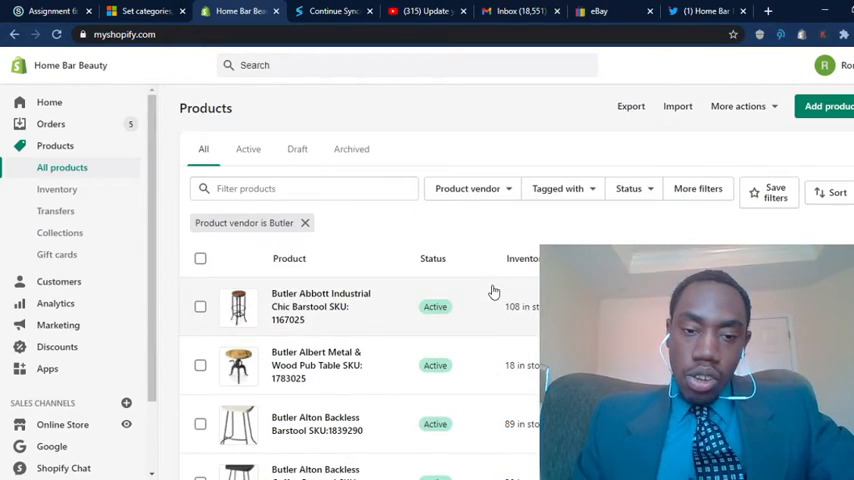
left_click(470, 188)
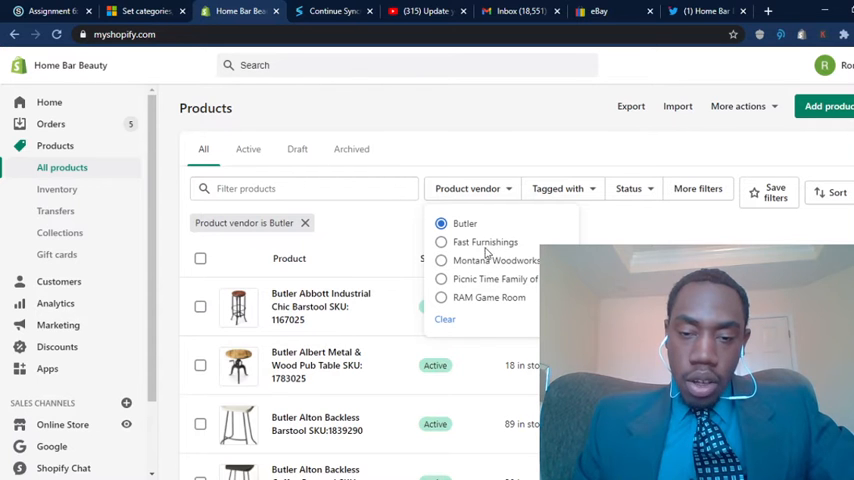
mouse_move(501, 160)
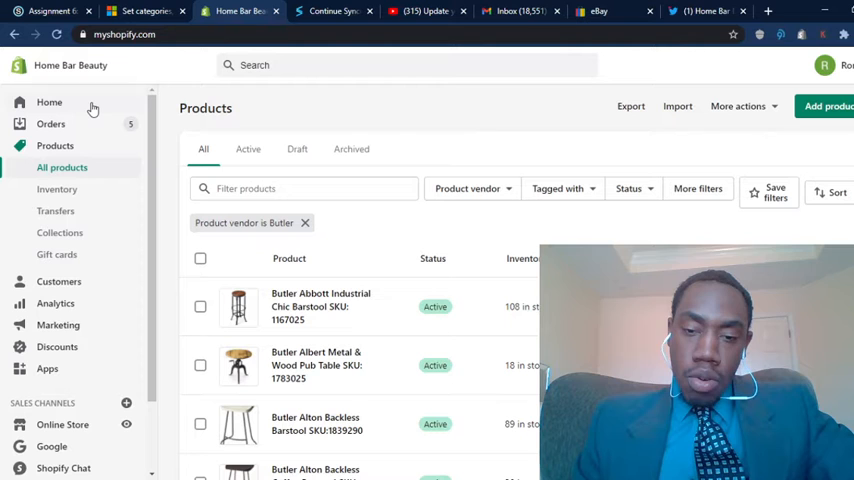
- Go to Home and scroll past the $1,734.95 abandoned checkouts card toward Shopify Capital
left_click(49, 102)
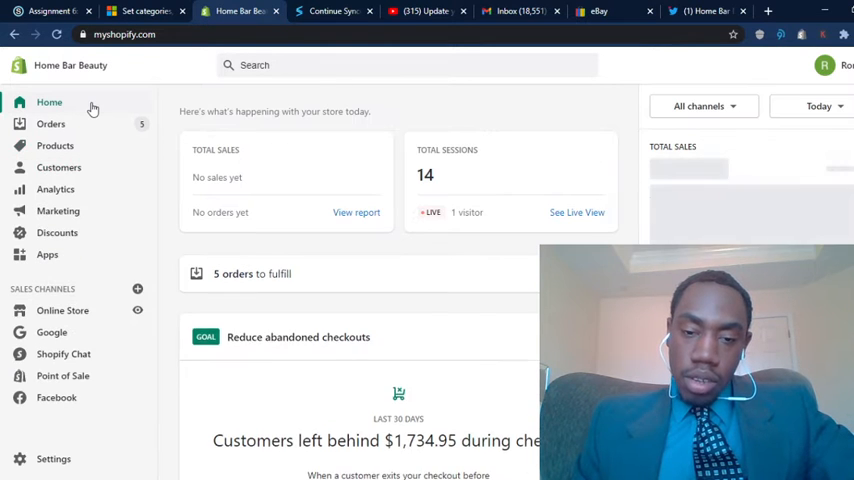
scroll("down", 3)
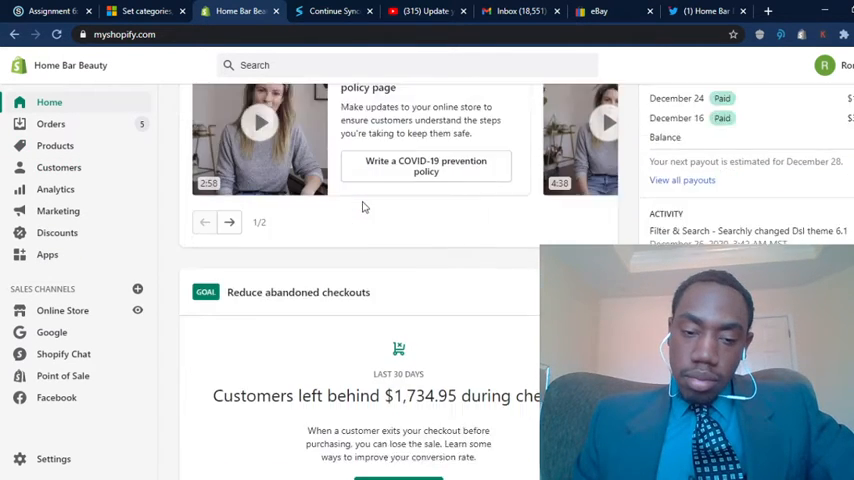
scroll("down", 3)
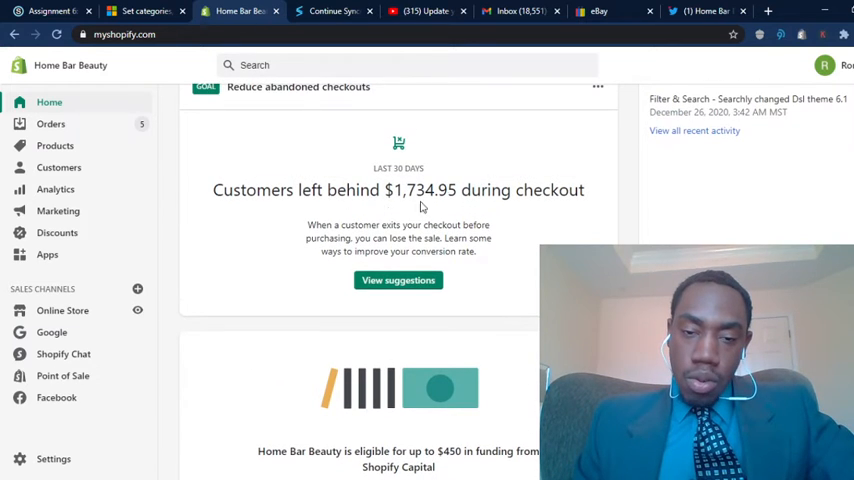
mouse_move(402, 196)
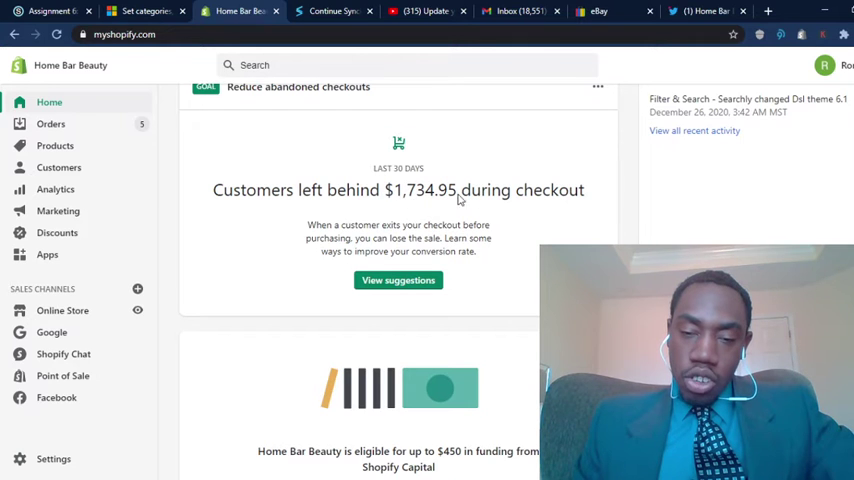
scroll("down", 3)
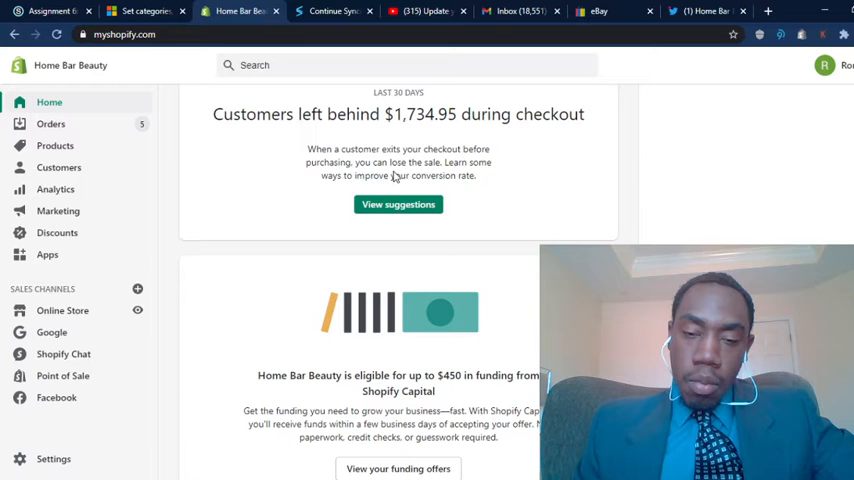
- Scroll through the $450 Shopify Capital card and back to the home summary
scroll("down", 3)
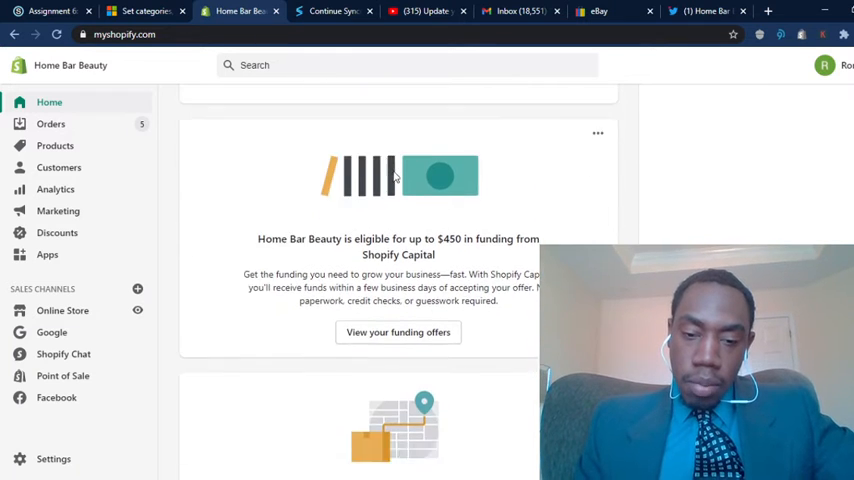
scroll("down", 3)
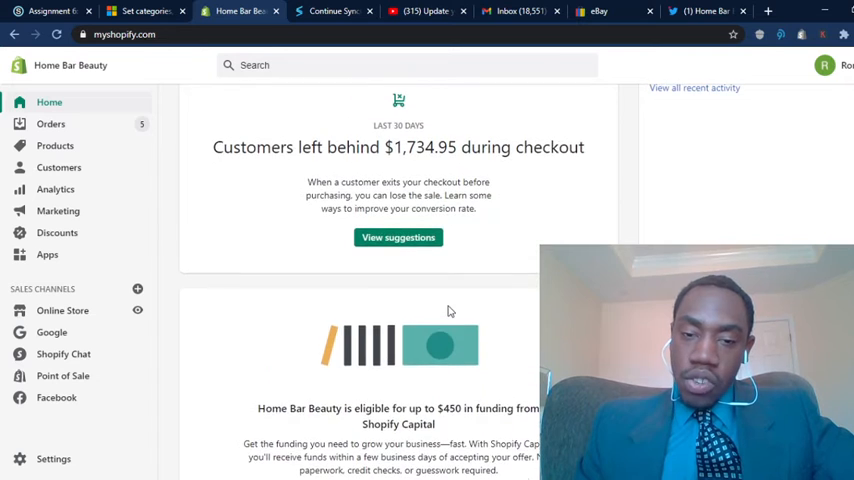
scroll("down", 3)
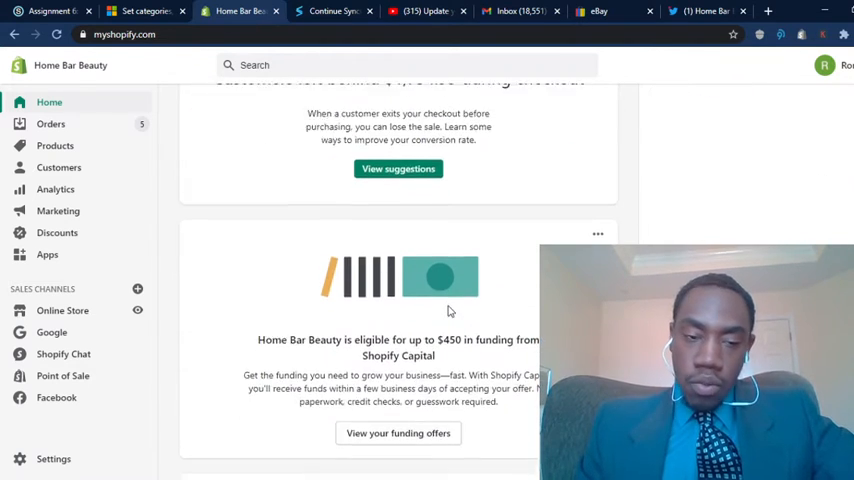
scroll("down", 3)
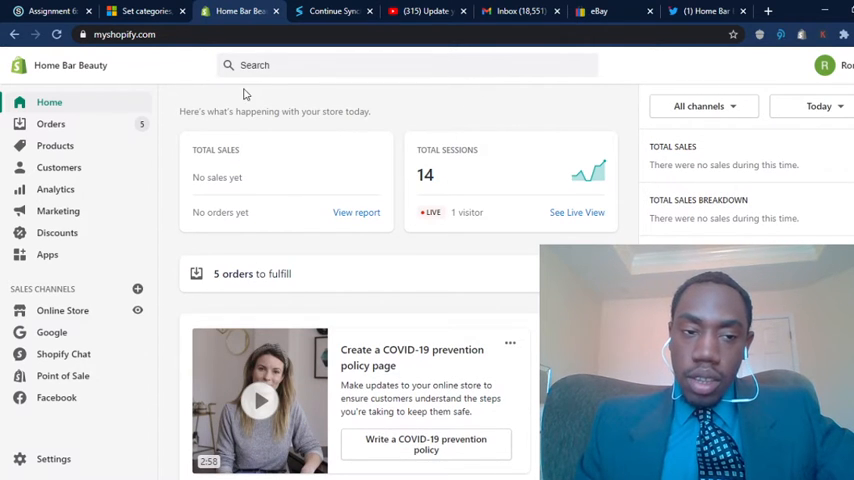
mouse_move(97, 303)
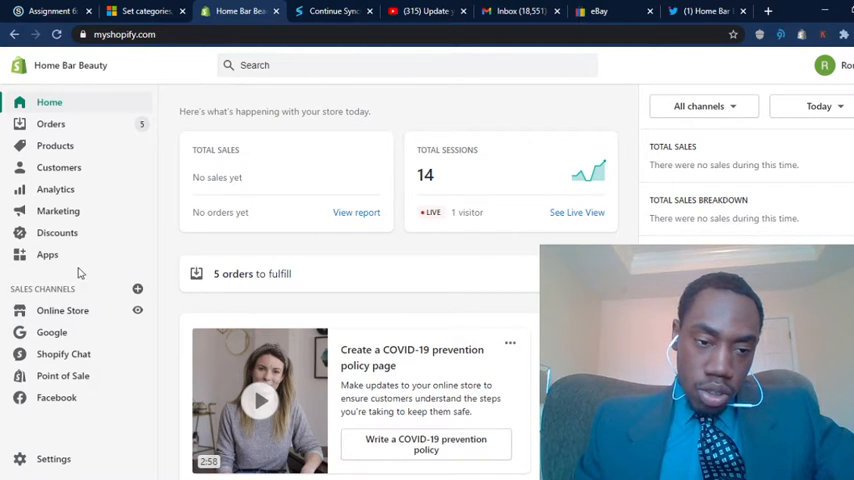
- Open Zapier from the list of 17 installed apps
left_click(47, 254)
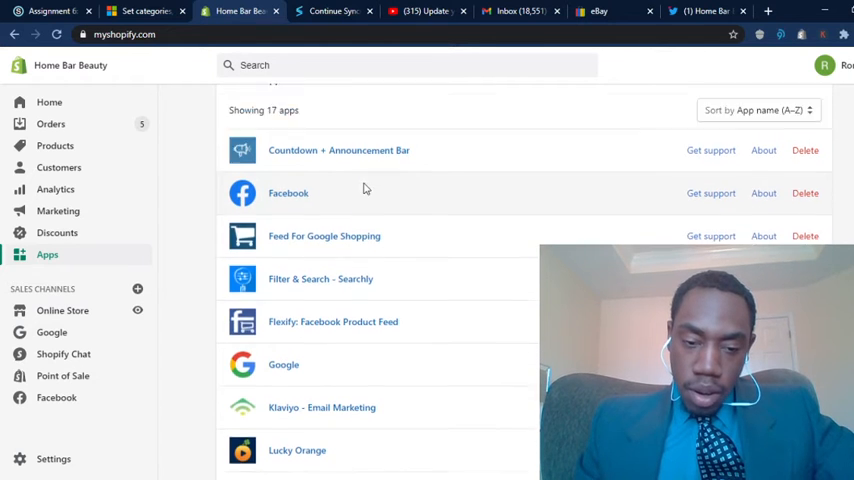
scroll("down", 3)
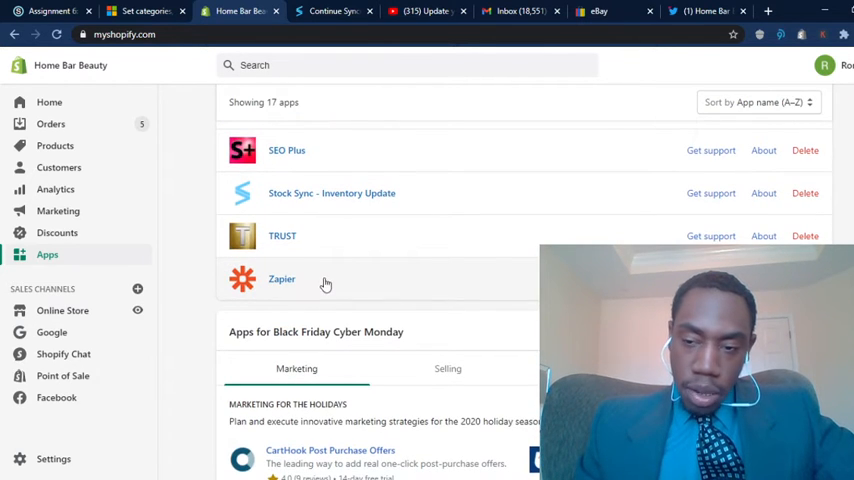
left_click(281, 279)
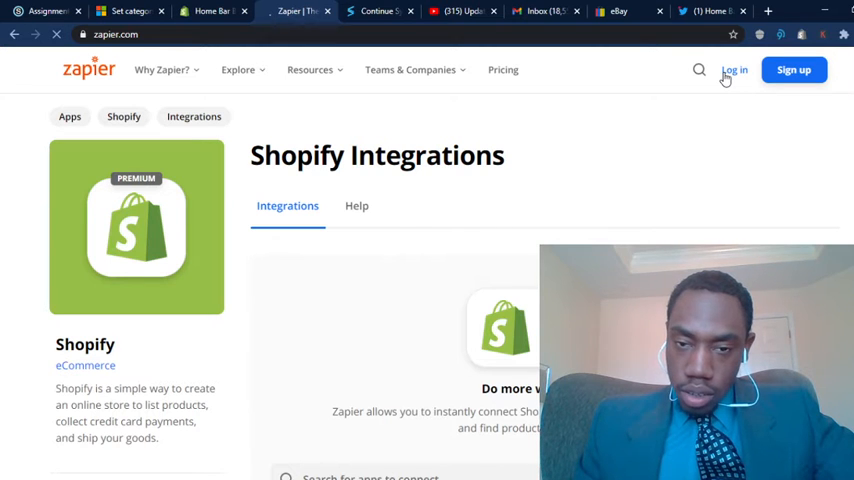
- Log in to Zapier from the Shopify Integrations page
left_click(729, 69)
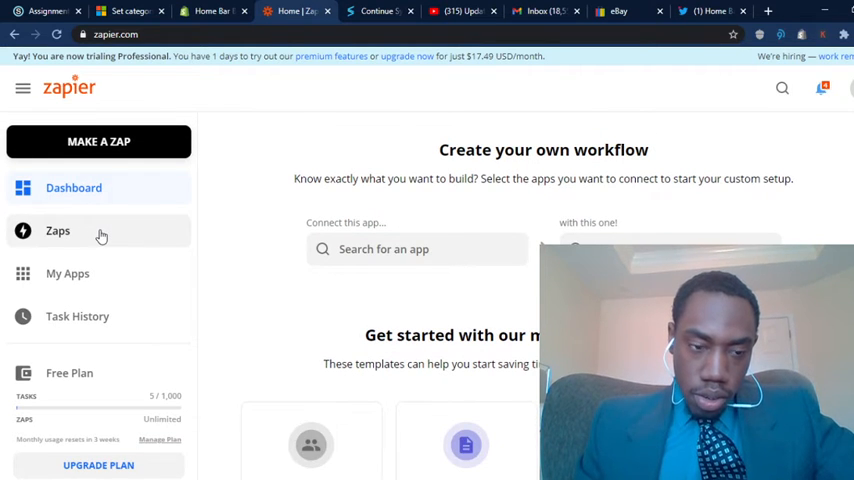
- Open the Zaps list and the Butler Specialty Order Automation Zap
left_click(57, 230)
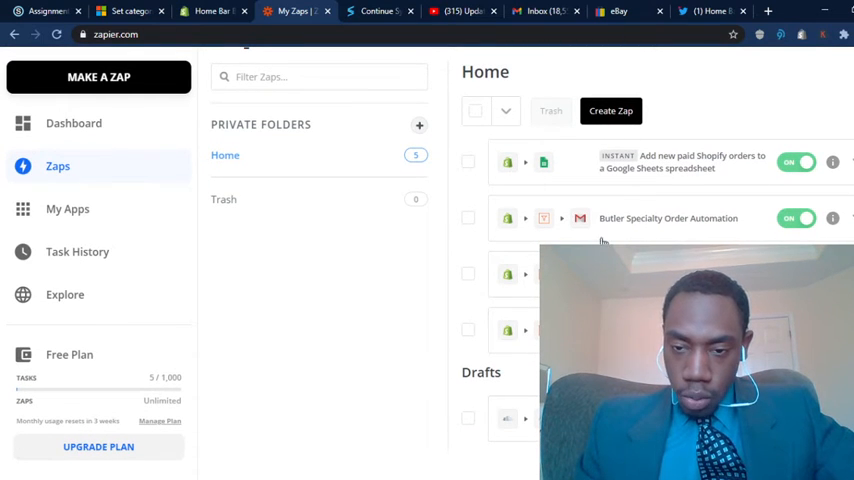
mouse_move(632, 227)
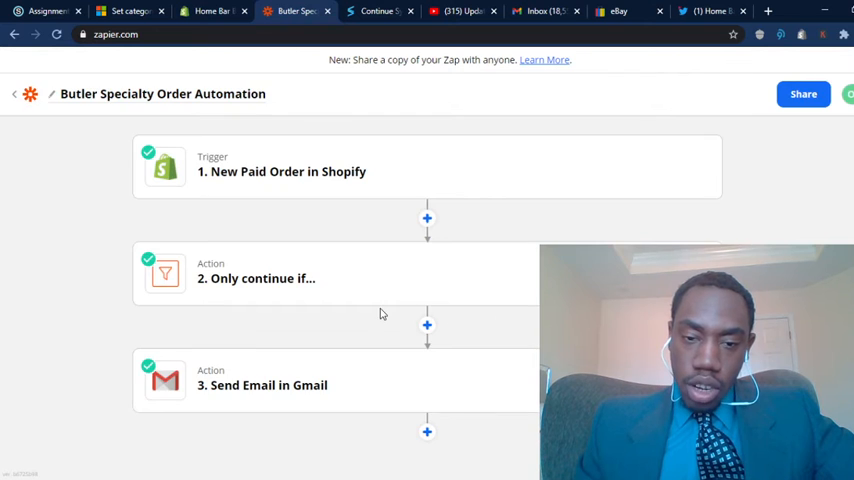
mouse_move(408, 295)
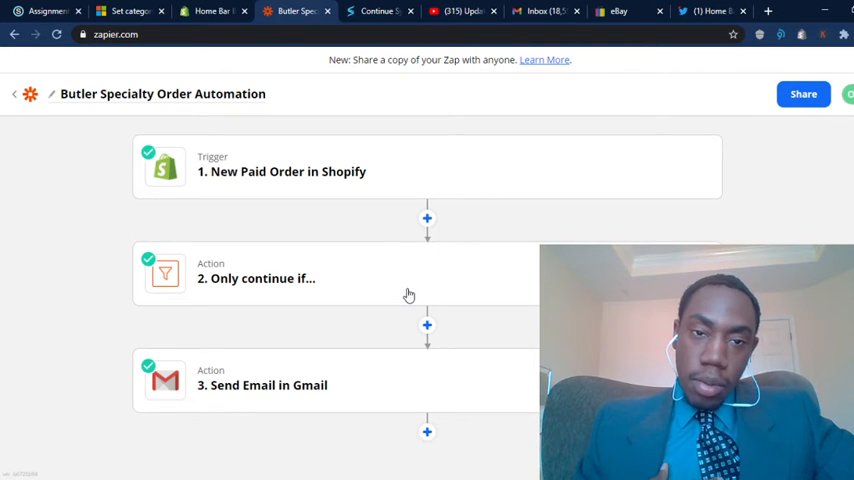
scroll("down", 3)
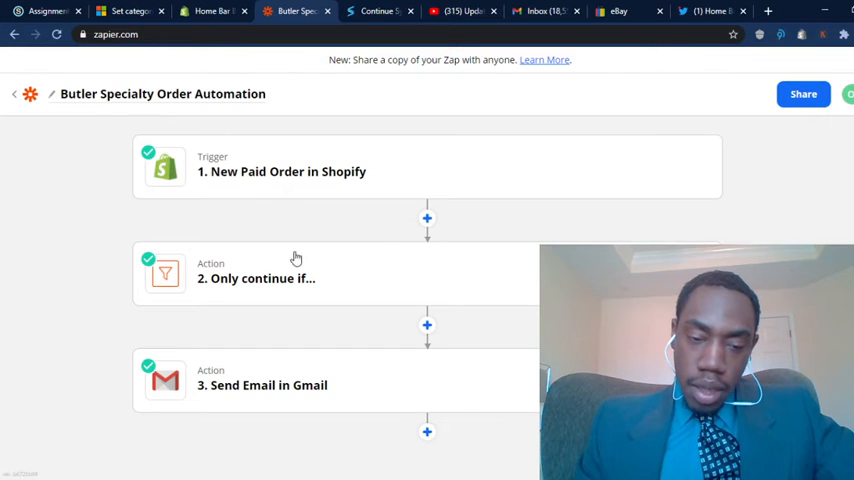
mouse_move(290, 291)
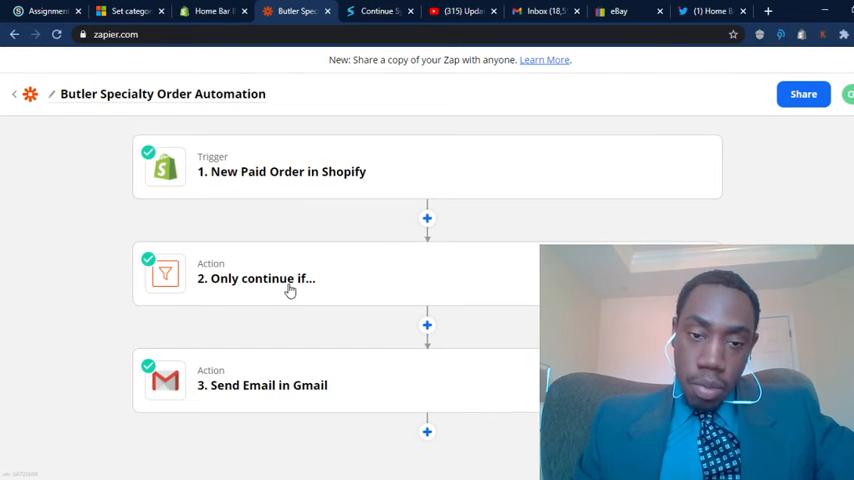
mouse_move(413, 243)
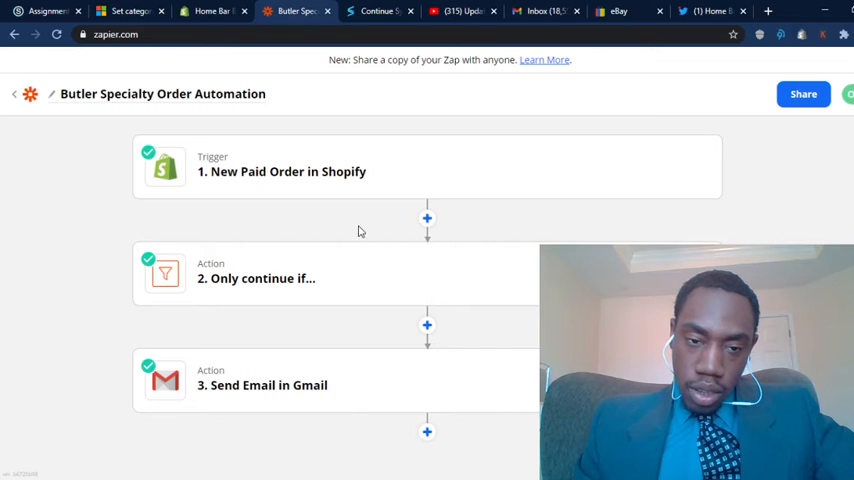
mouse_move(327, 178)
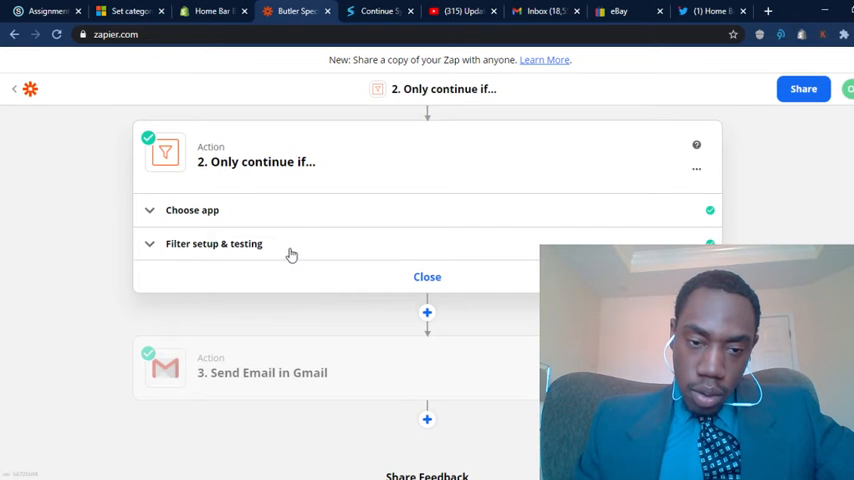
- Review the Line Items Vendor exactly Butler filter, then open the Gmail step
scroll("up", 3)
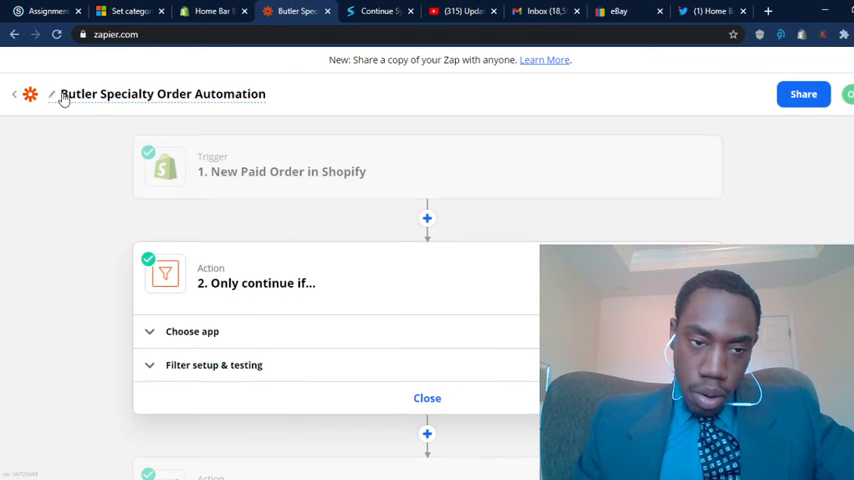
mouse_move(298, 312)
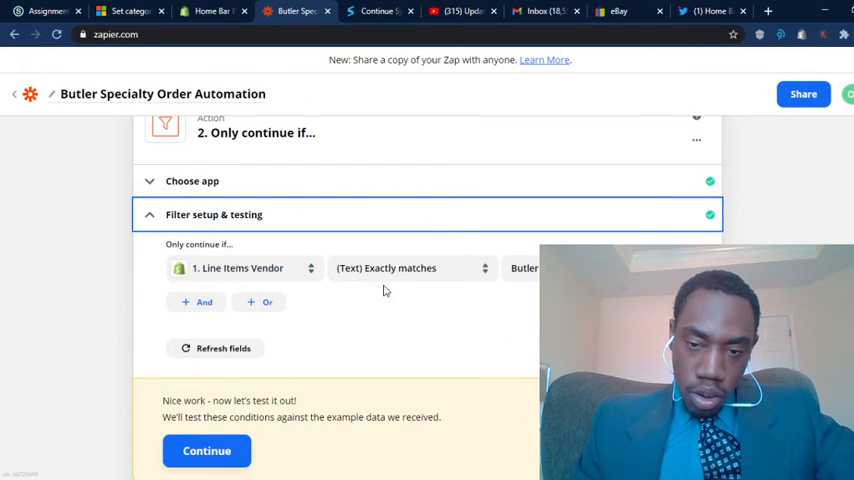
mouse_move(210, 214)
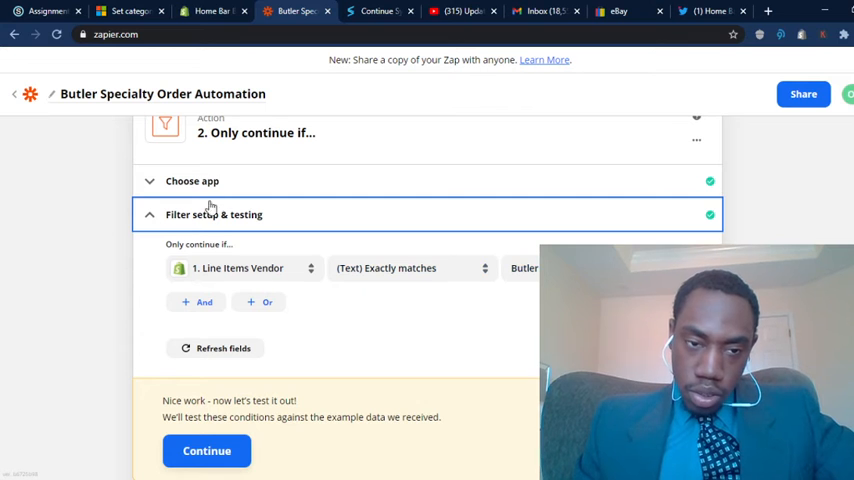
scroll("down", 3)
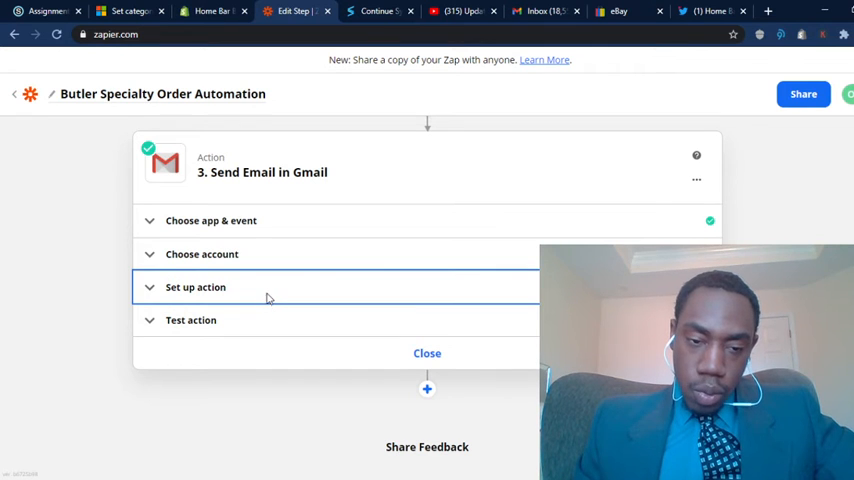
- Open the Gmail step's setup and scroll through its From, Subject and Body fields
left_click(195, 287)
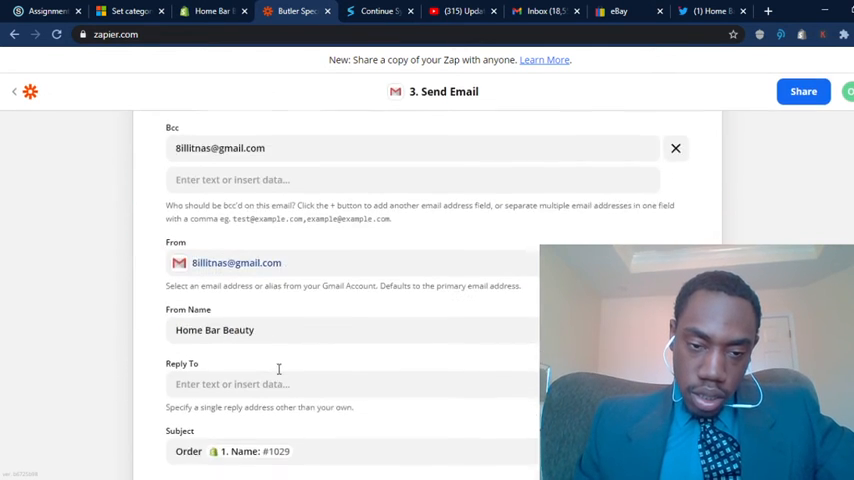
scroll("down", 3)
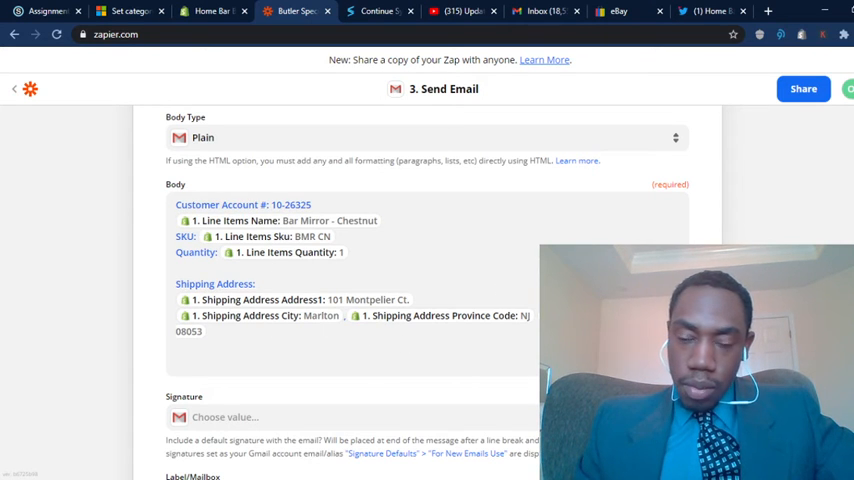
scroll("up", 3)
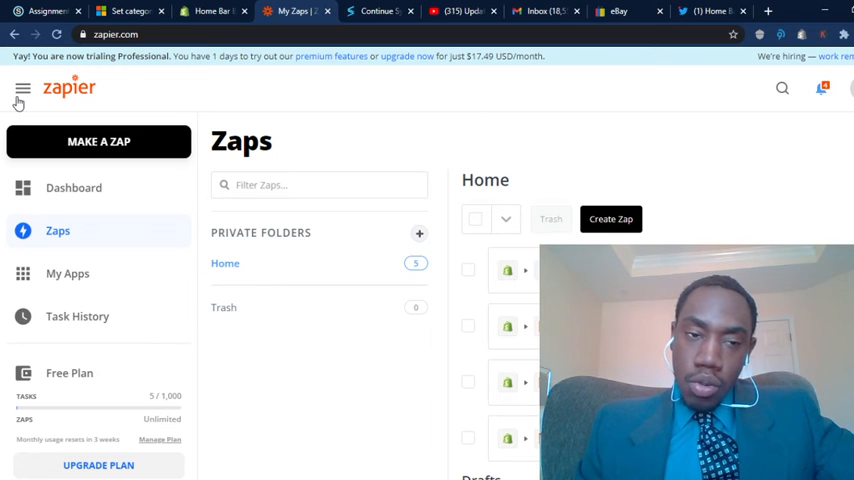
mouse_move(403, 125)
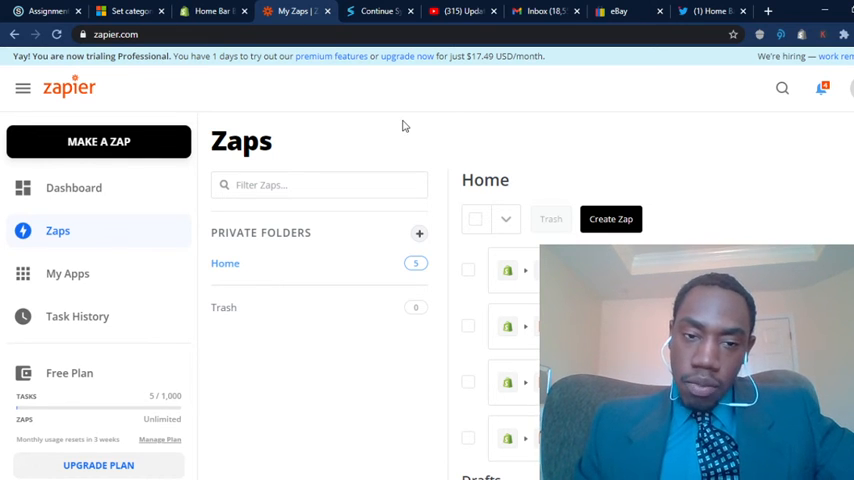
mouse_move(686, 160)
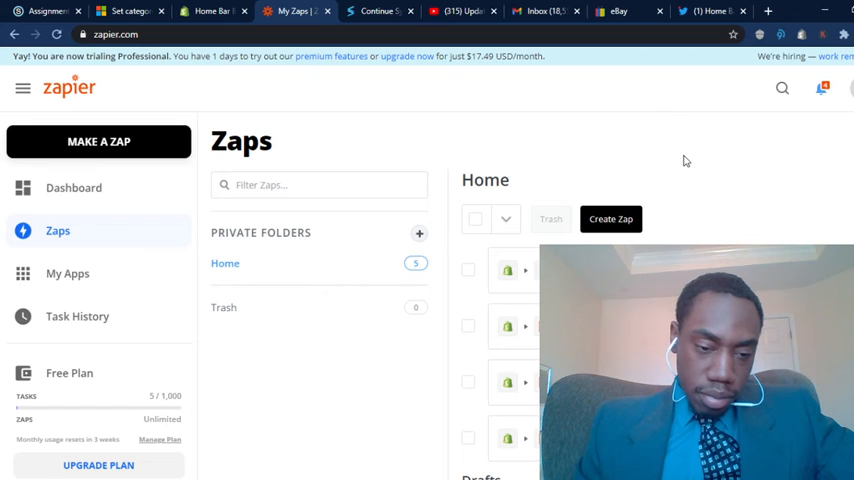
mouse_move(506, 116)
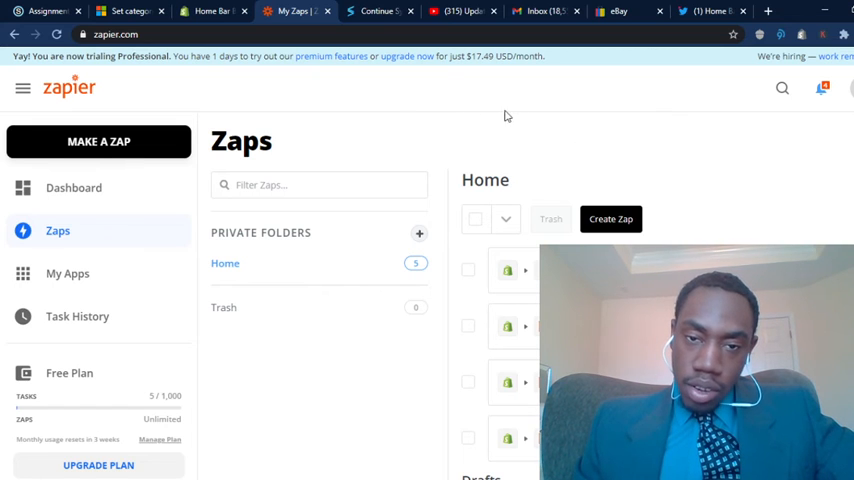